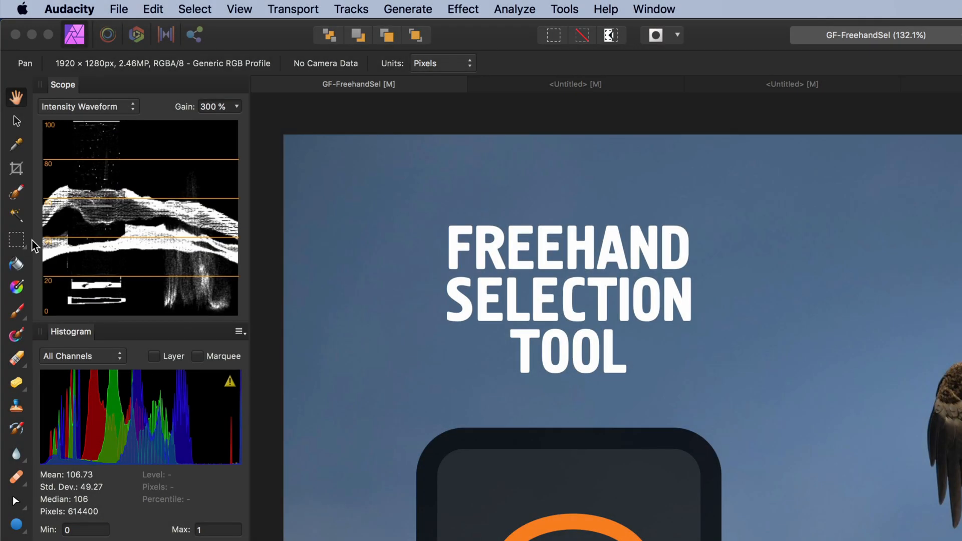
# Step: Choose the Freehand Selection Tool from the marquee tool flyout
pyautogui.click(16, 240)
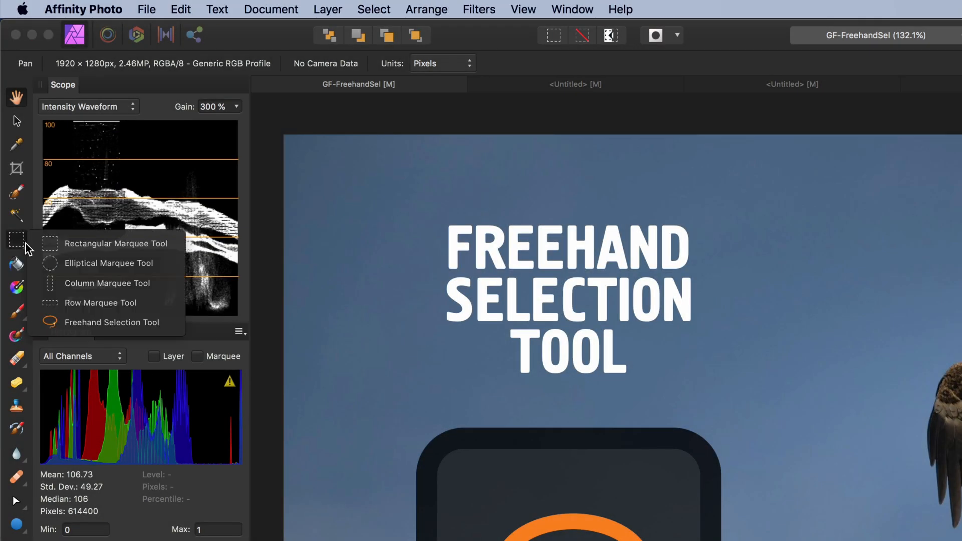
pyautogui.moveTo(109, 263)
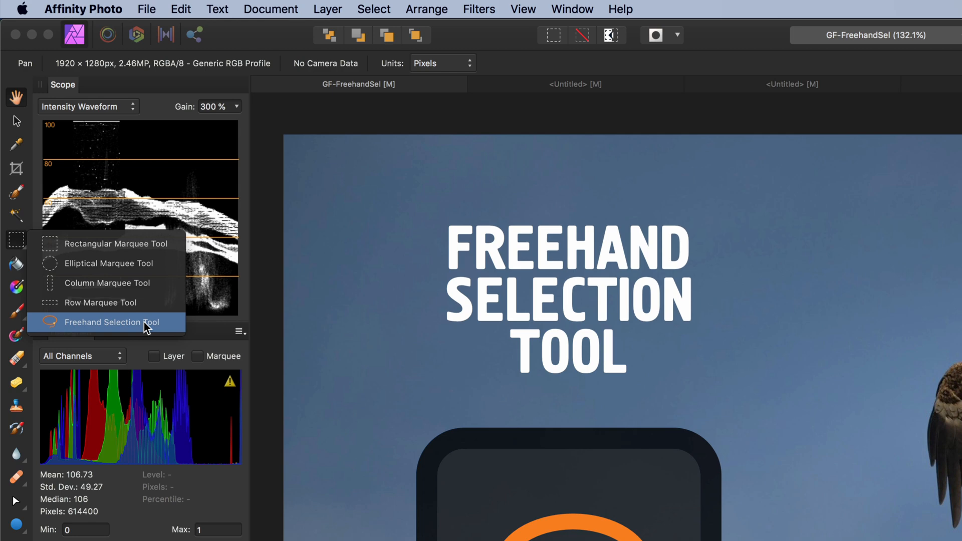
pyautogui.click(112, 322)
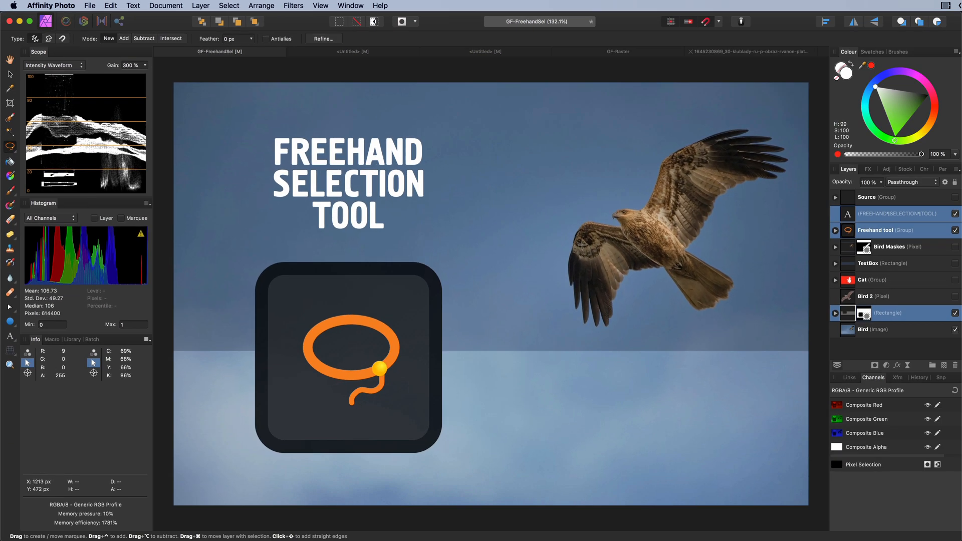
# Step: On the Bird image layer, lasso the kite with a loose freehand outline
pyautogui.click(883, 329)
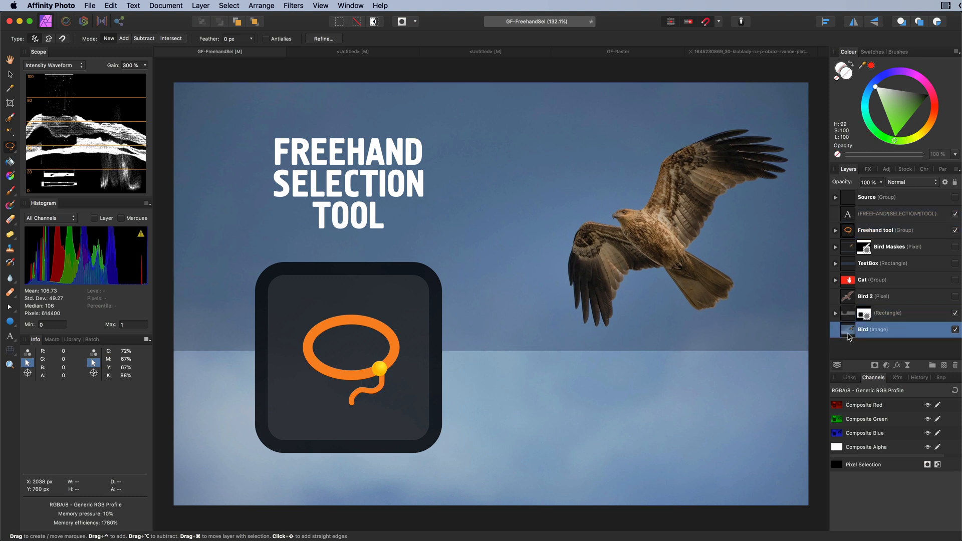
pyautogui.moveTo(679, 266)
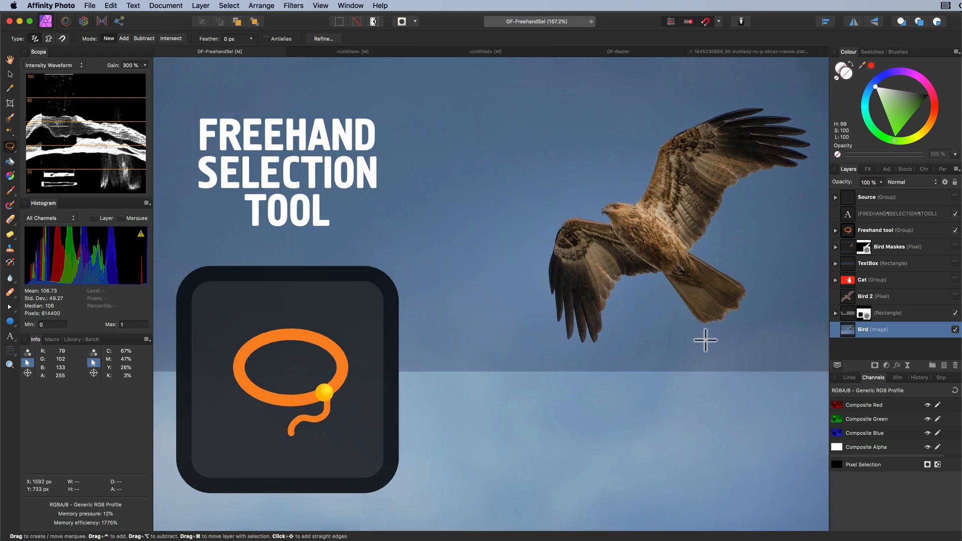
pyautogui.moveTo(705, 340); pyautogui.dragTo(583, 353)
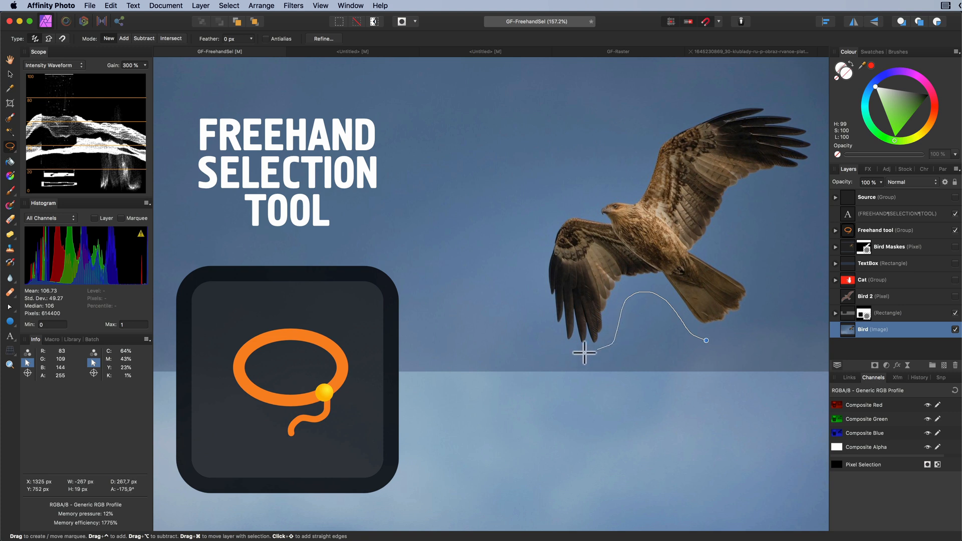
pyautogui.moveTo(583, 352); pyautogui.dragTo(598, 191)
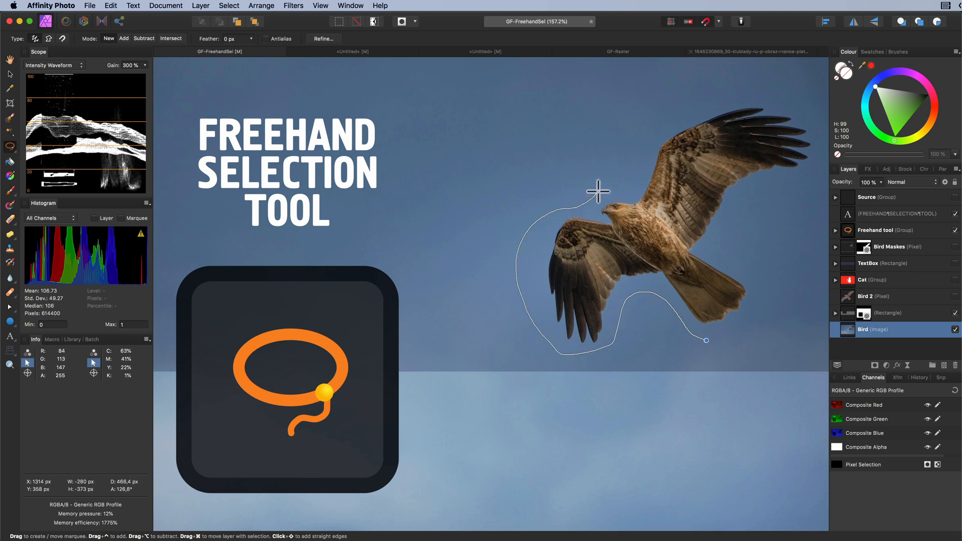
pyautogui.moveTo(598, 191); pyautogui.dragTo(746, 103)
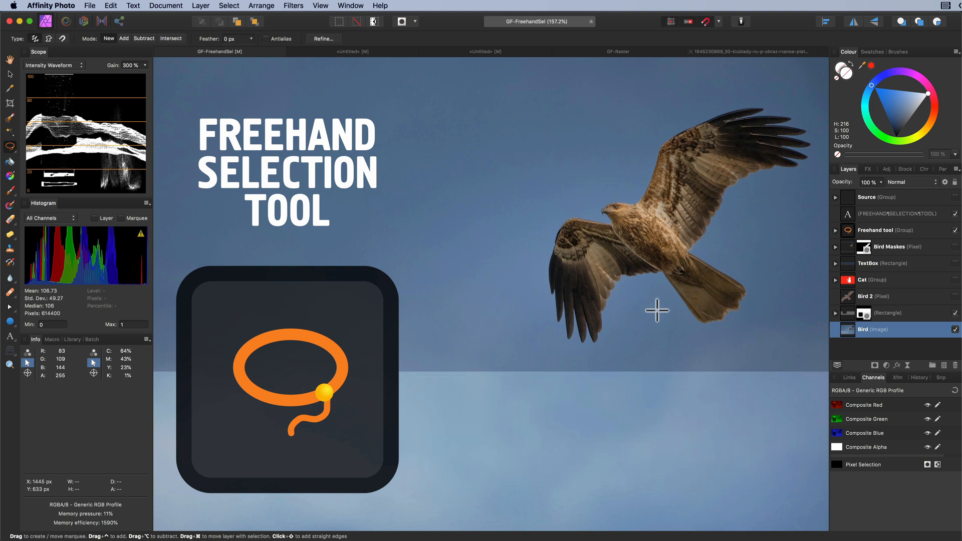
pyautogui.moveTo(852, 355)
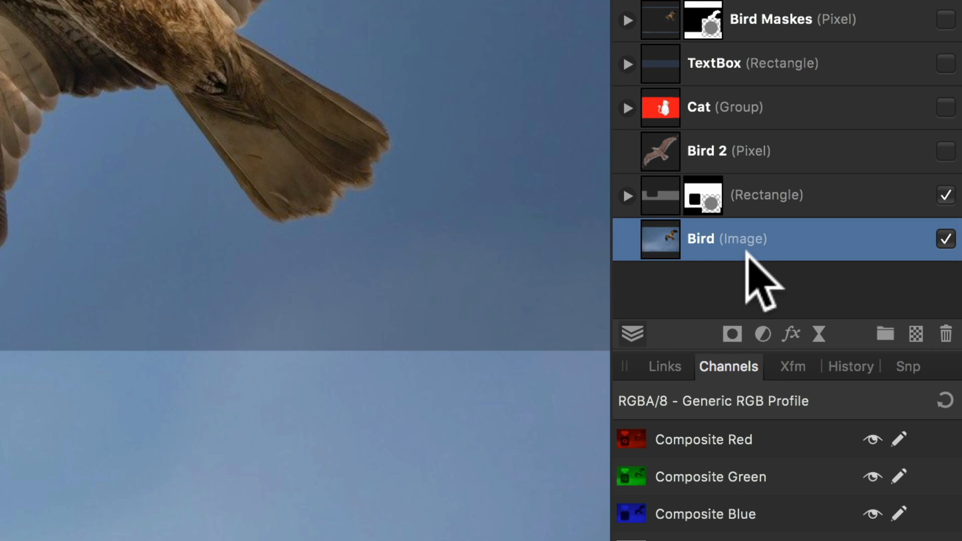
pyautogui.moveTo(871, 289)
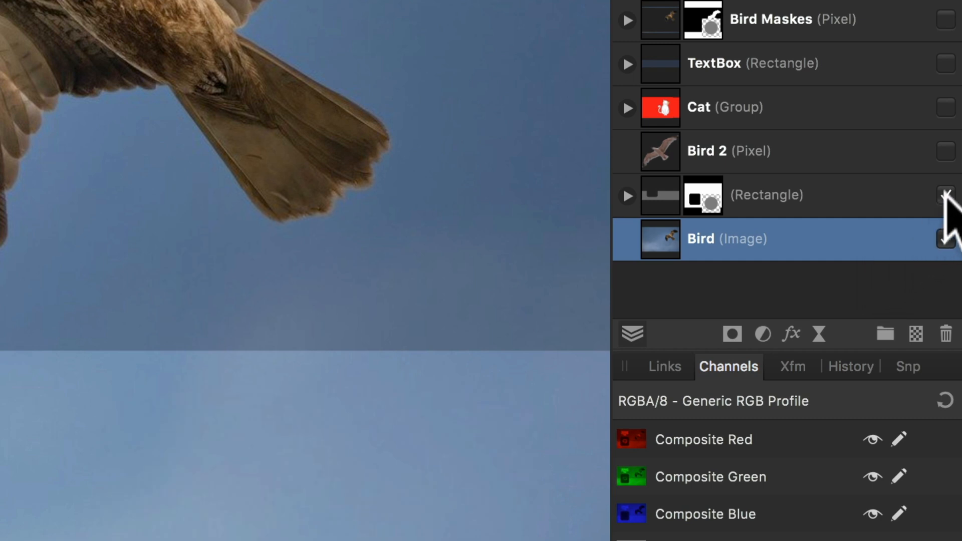
# Step: Show the Bird 2 layer and loosely lasso the seagull below the kite
pyautogui.click(946, 238)
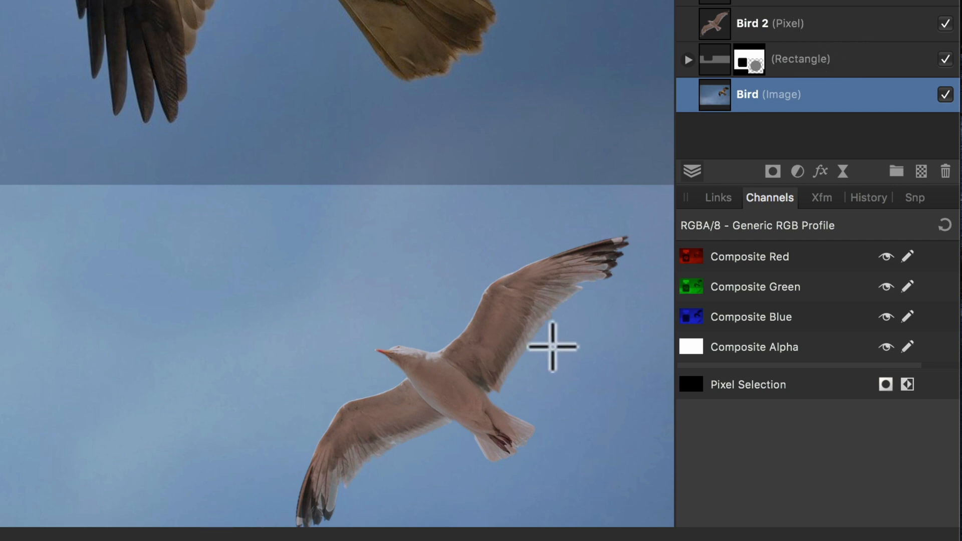
pyautogui.moveTo(549, 347); pyautogui.dragTo(539, 425)
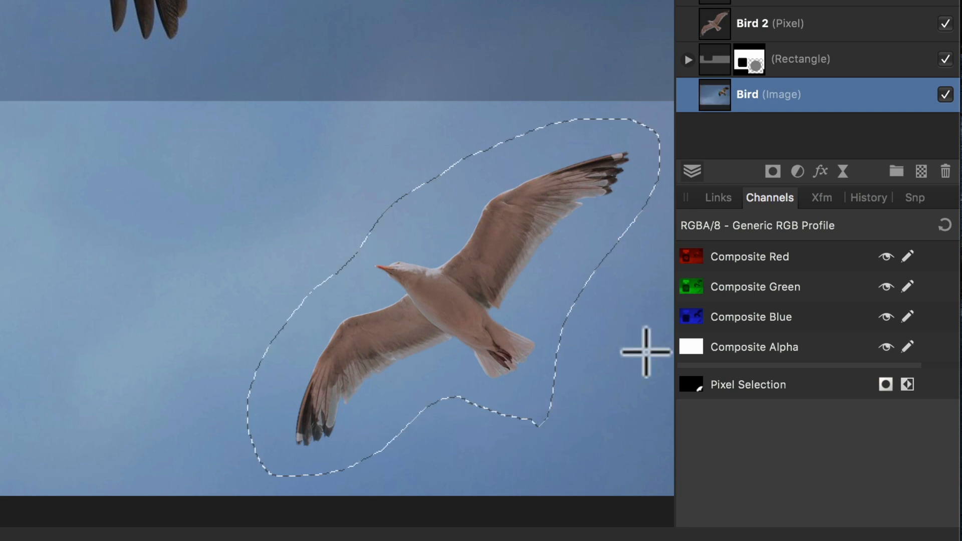
pyautogui.moveTo(816, 46)
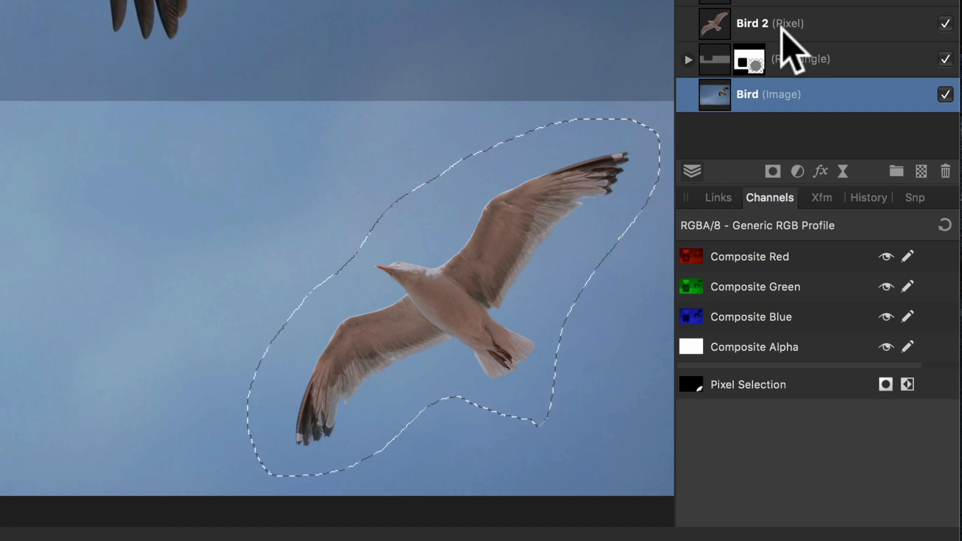
# Step: Make the Bird 2 seagull layer the active layer for moving the selection
pyautogui.click(752, 23)
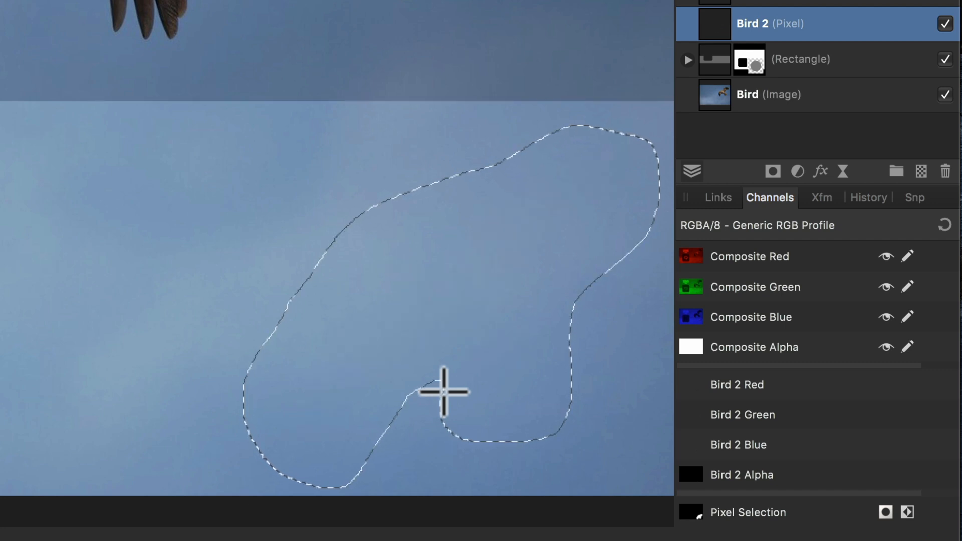
pyautogui.moveTo(442, 394)
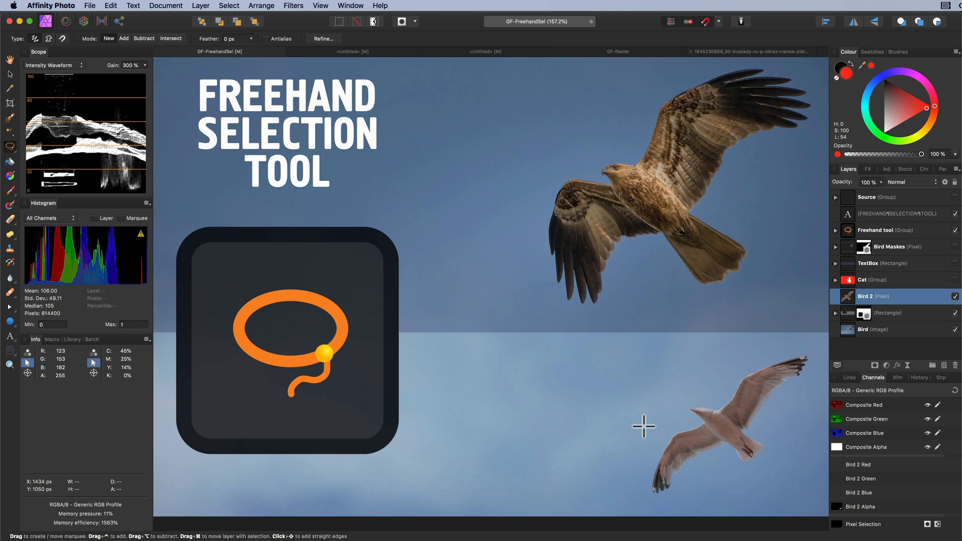
pyautogui.moveTo(116, 127)
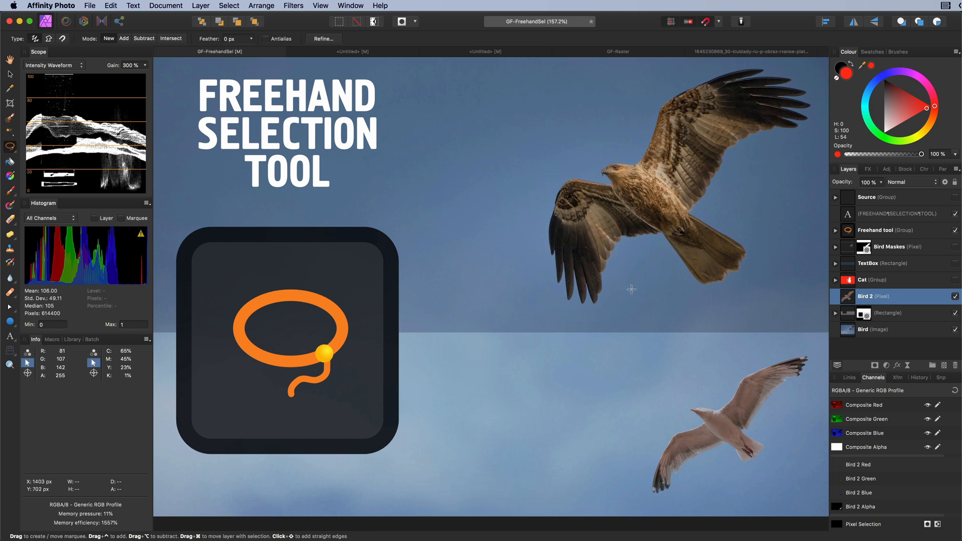
pyautogui.press('cmd+d')
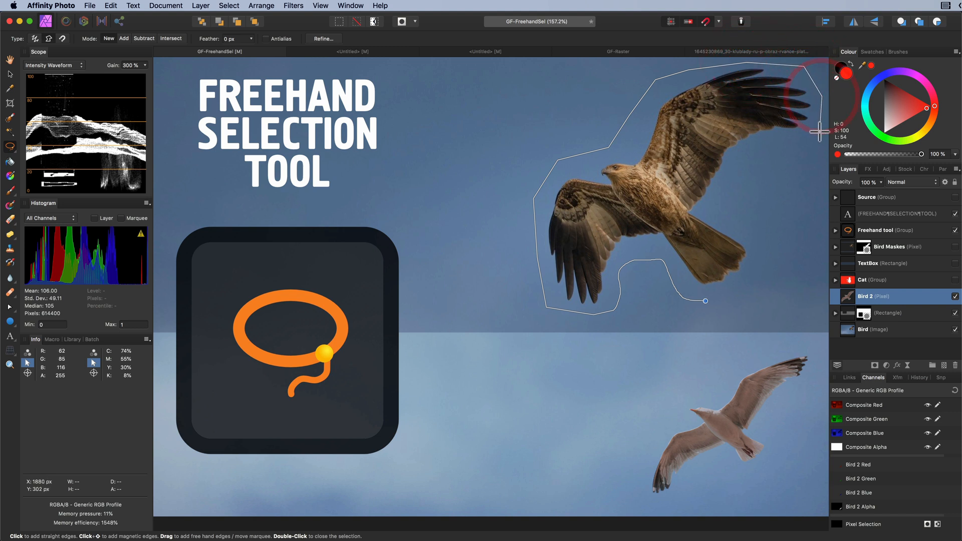
pyautogui.moveTo(736, 172)
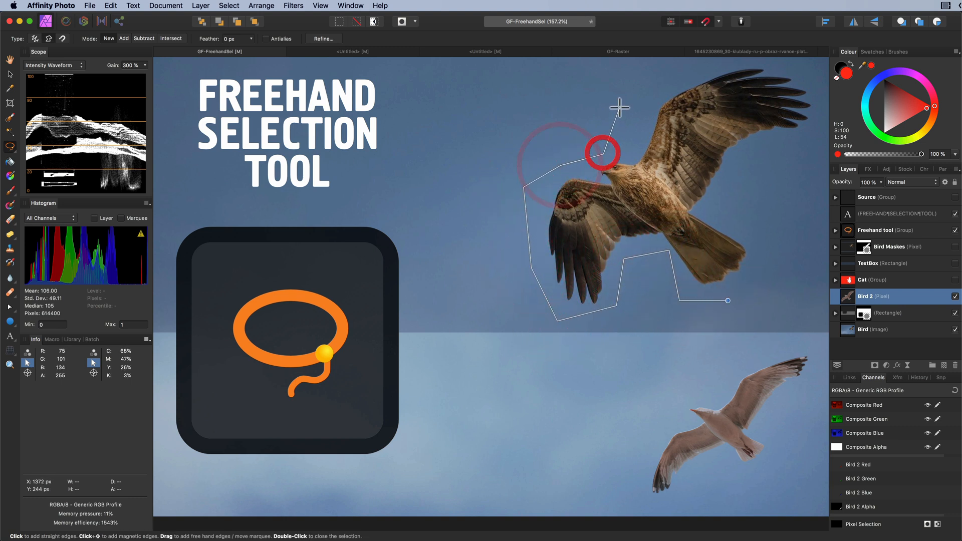
# Step: Undo the last three straight edges of the polygonal kite outline
pyautogui.press('cmd+z')
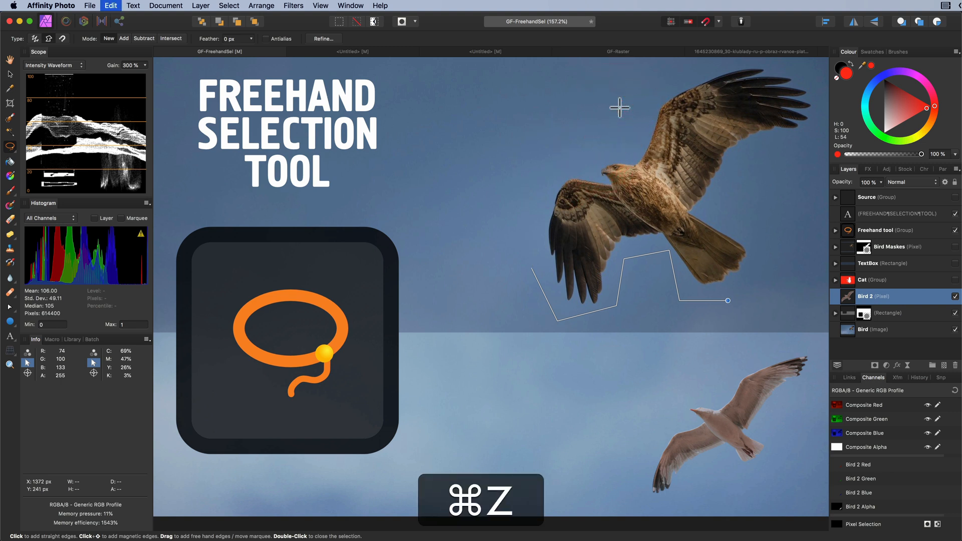
pyautogui.press('cmd+z')
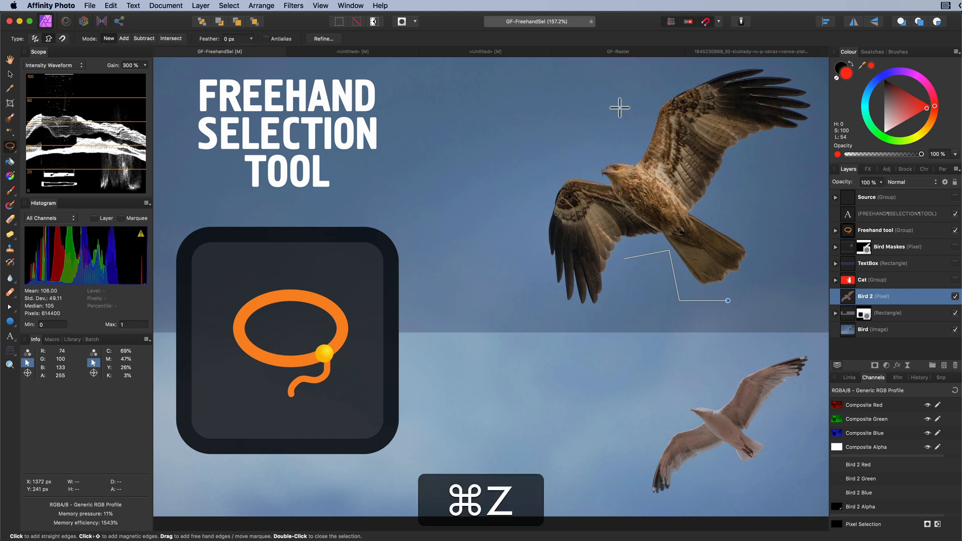
pyautogui.press('cmd+z')
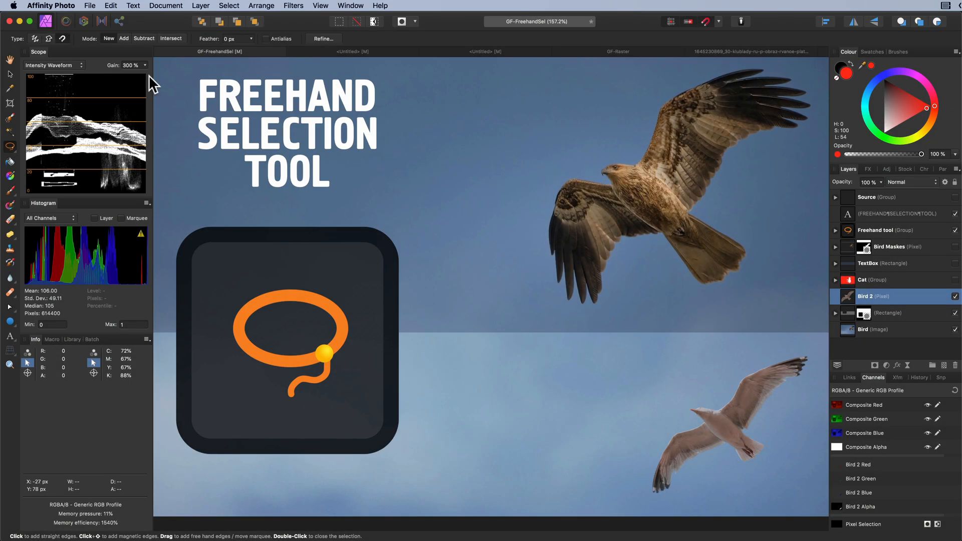
pyautogui.moveTo(699, 286)
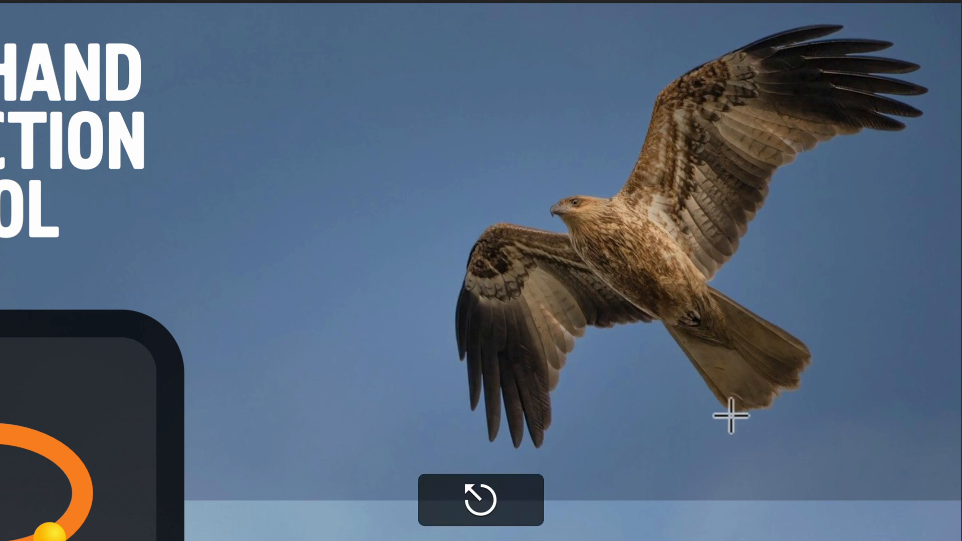
# Step: Trace an outline along the kite's wing, then undo the last two misplaced points
pyautogui.moveTo(729, 417); pyautogui.dragTo(454, 282)
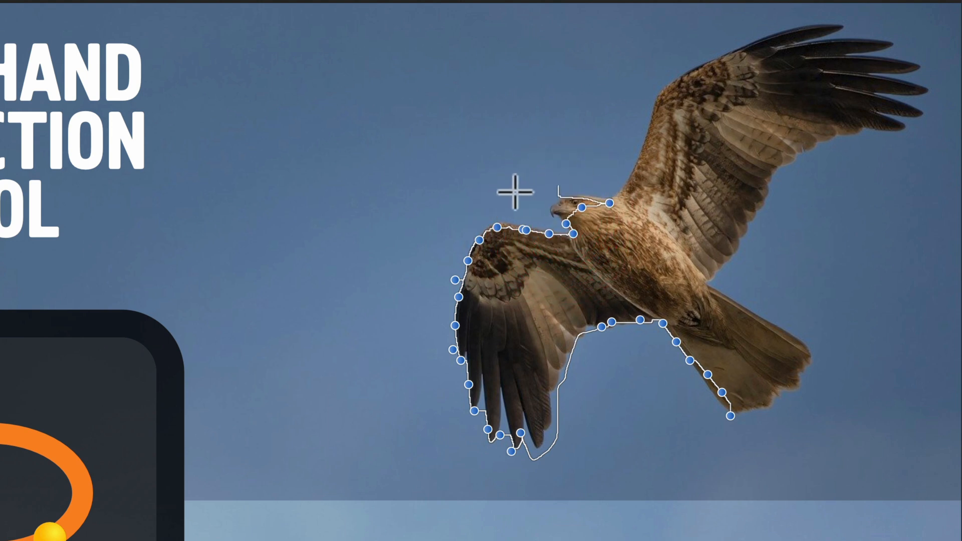
pyautogui.press('cmd+z')
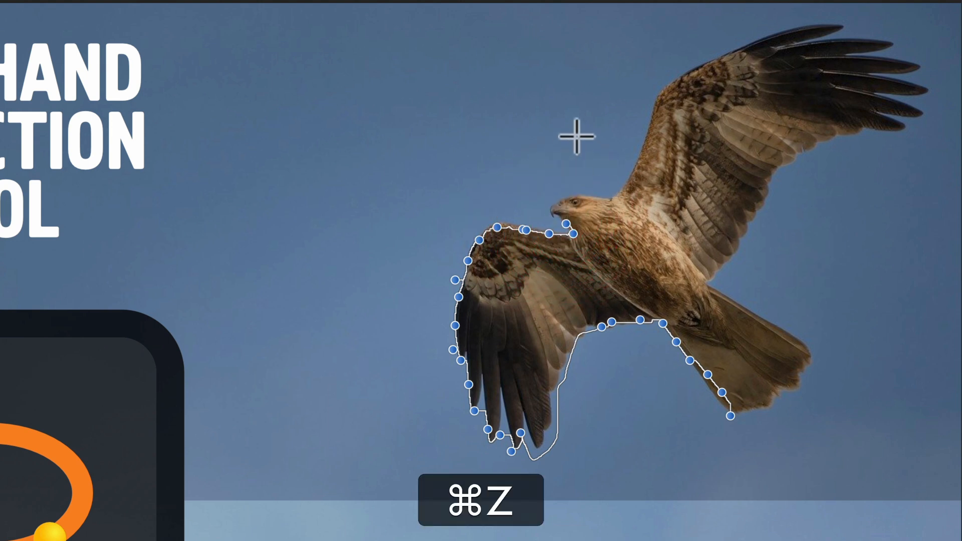
pyautogui.press('cmd+z')
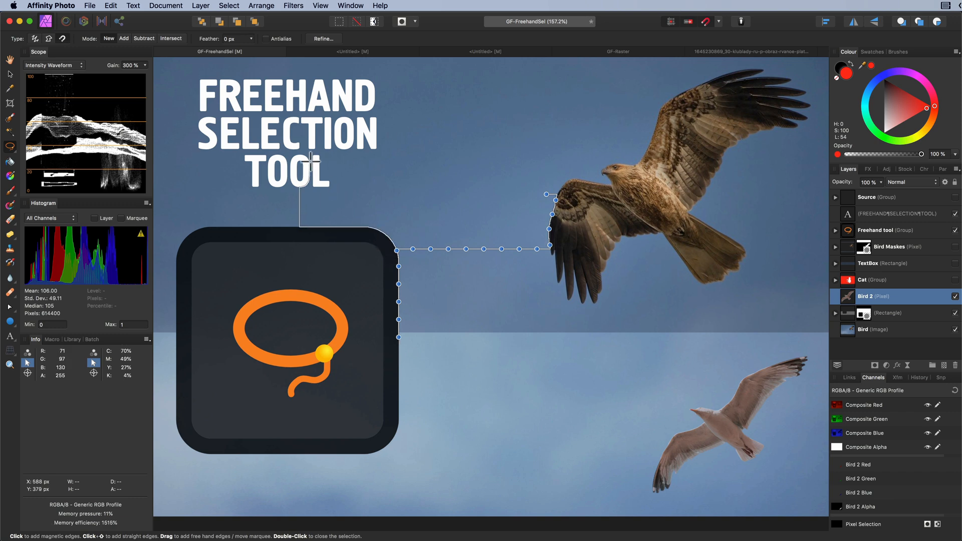
pyautogui.click(384, 114)
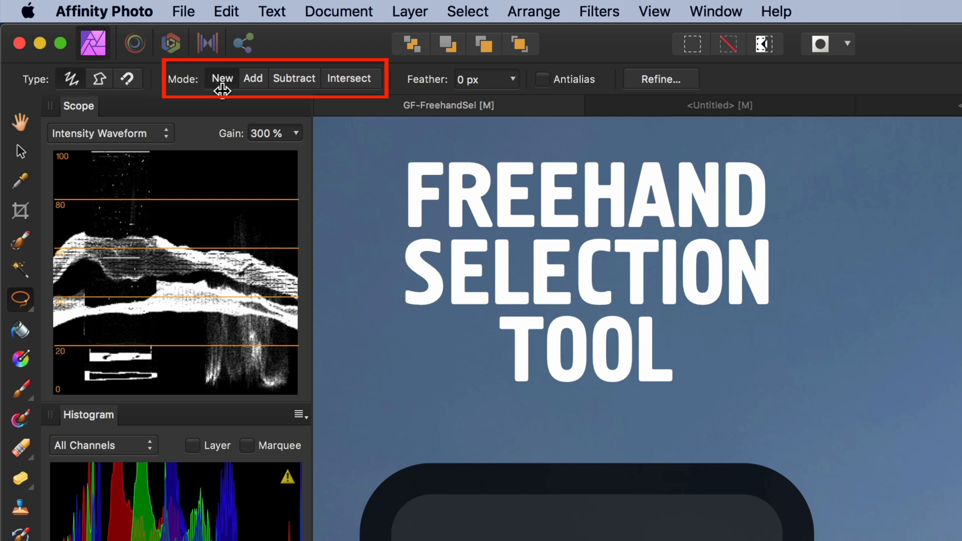
pyautogui.moveTo(223, 101)
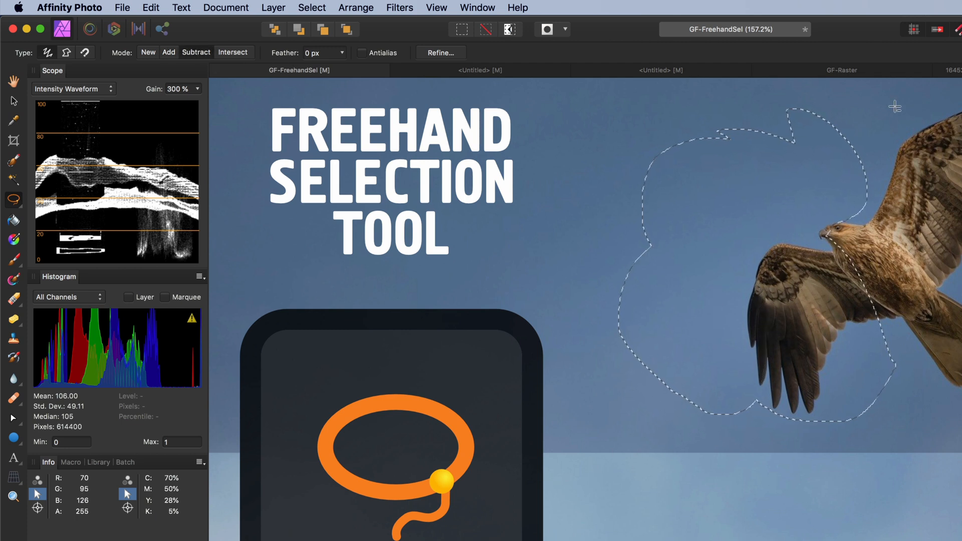
# Step: Lasso sky overlapping the kite's wing in New mode, then take it back
pyautogui.moveTo(673, 438); pyautogui.dragTo(888, 104)
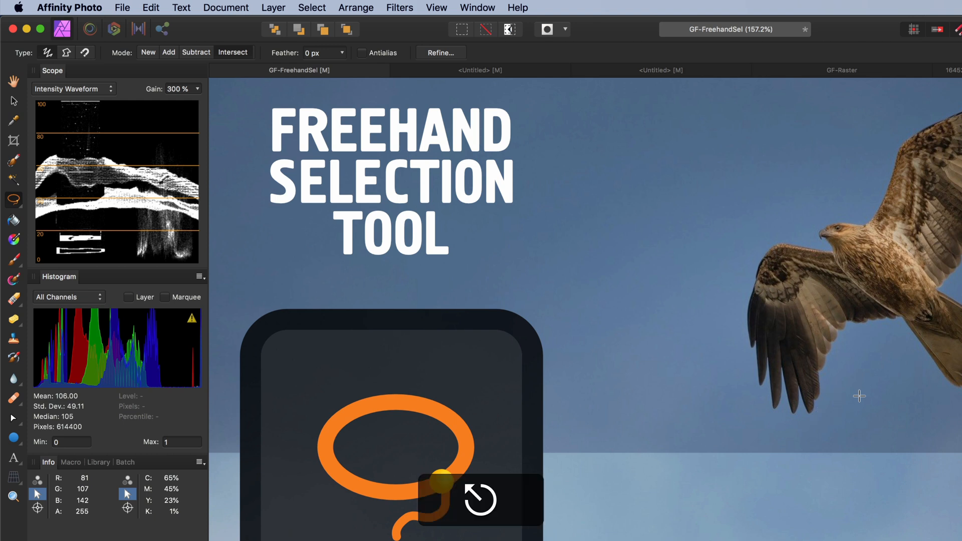
pyautogui.moveTo(903, 403)
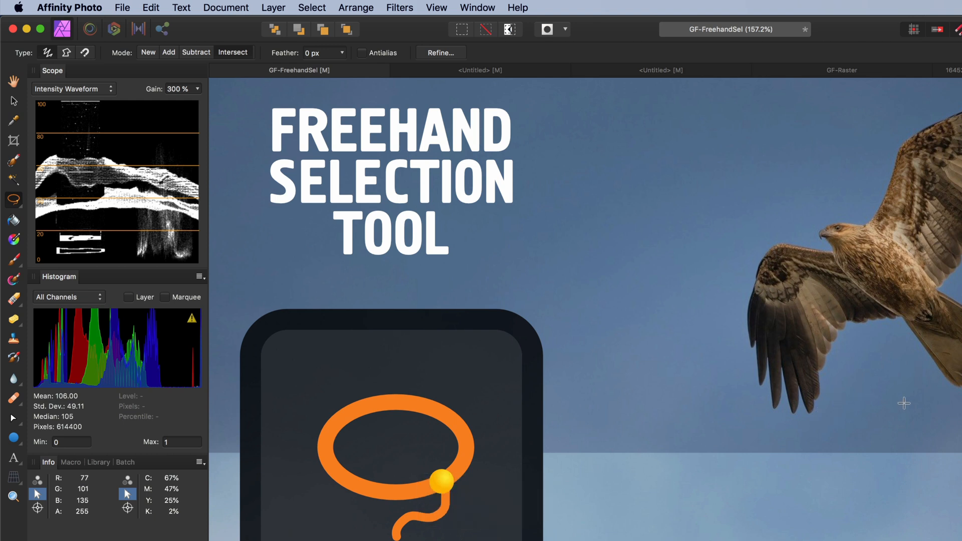
pyautogui.moveTo(933, 405)
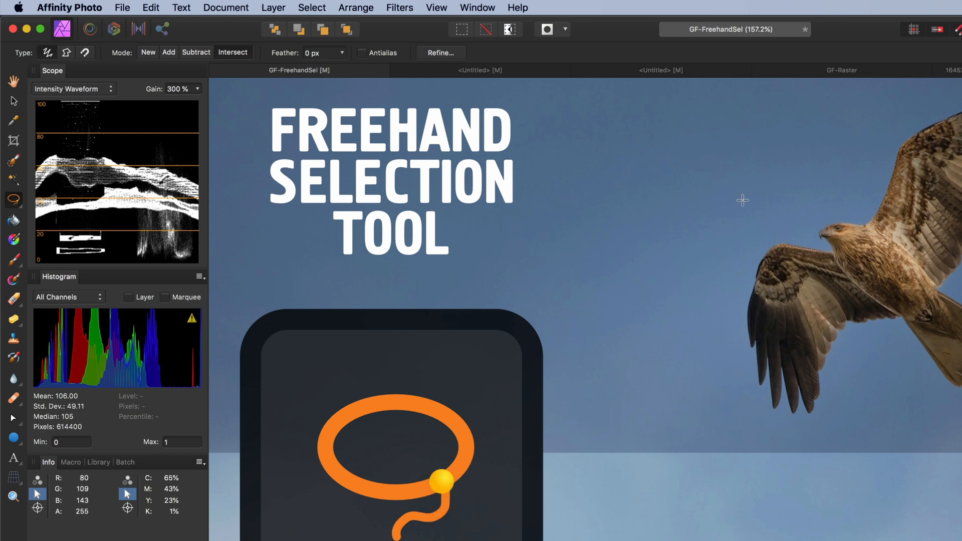
pyautogui.moveTo(742, 200); pyautogui.dragTo(704, 235)
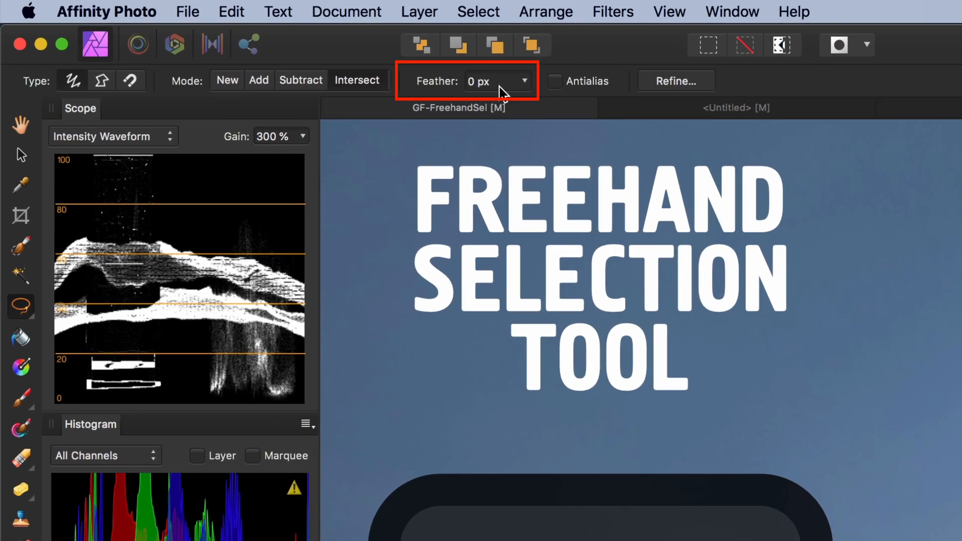
pyautogui.moveTo(446, 89)
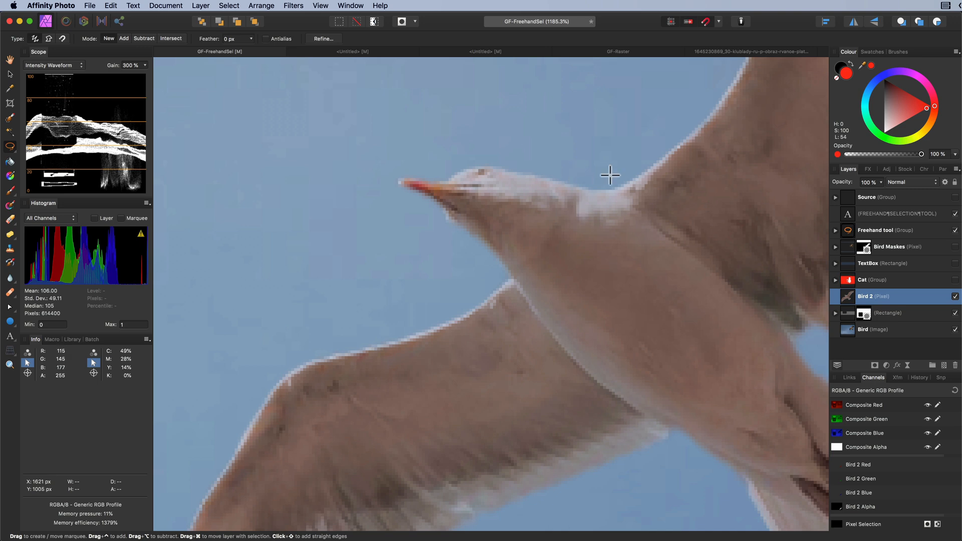
pyautogui.moveTo(616, 163)
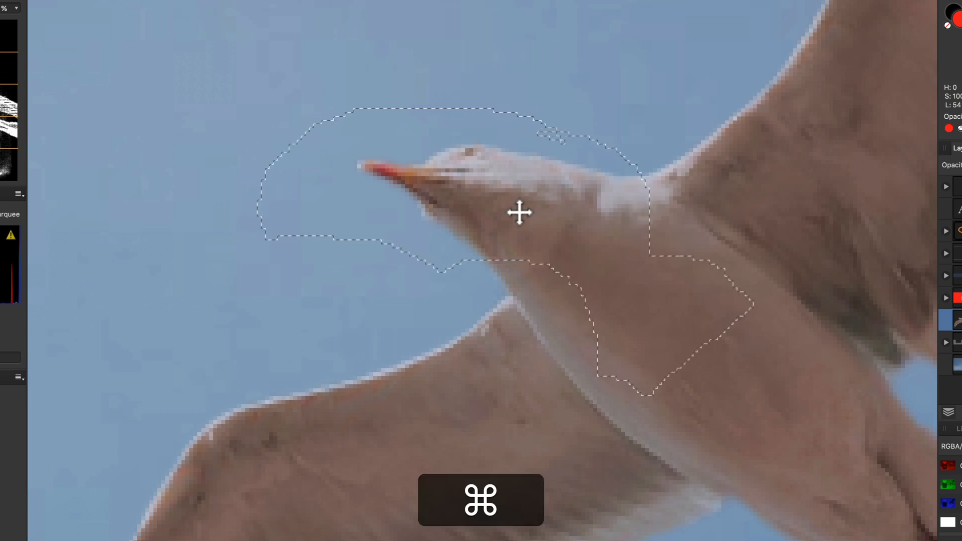
# Step: Cmd-drag the selected seagull head piece left and back, then undo two moves
pyautogui.moveTo(521, 213); pyautogui.dragTo(349, 232)
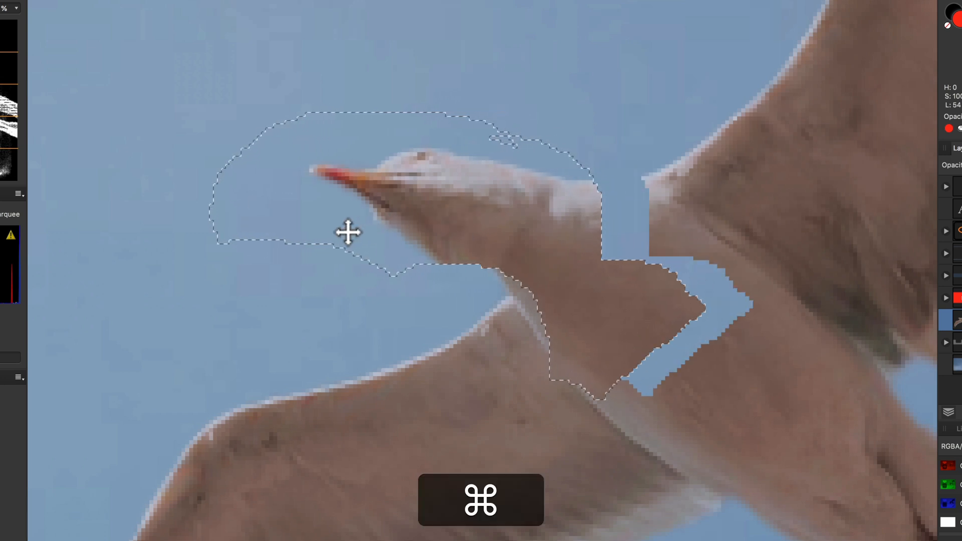
pyautogui.moveTo(350, 232); pyautogui.dragTo(475, 210)
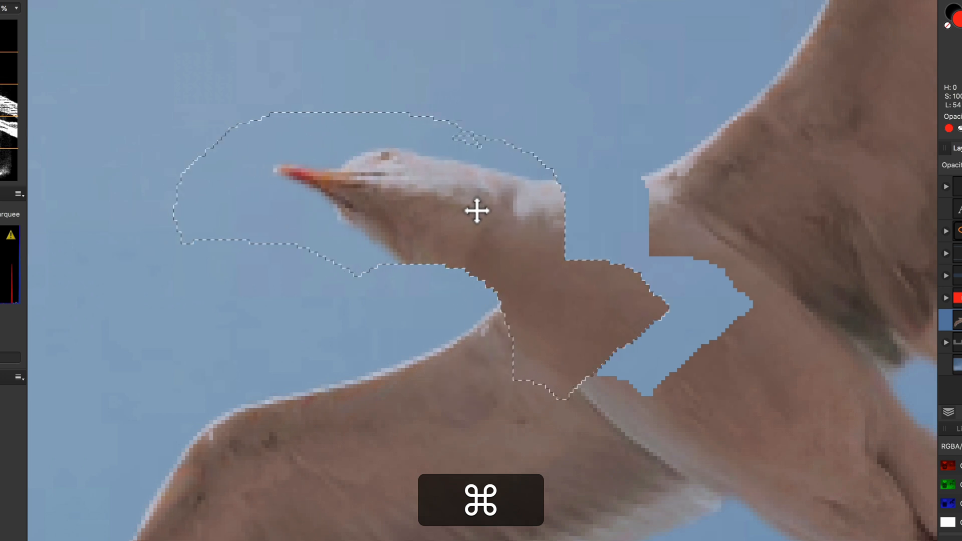
pyautogui.moveTo(477, 210); pyautogui.dragTo(519, 211)
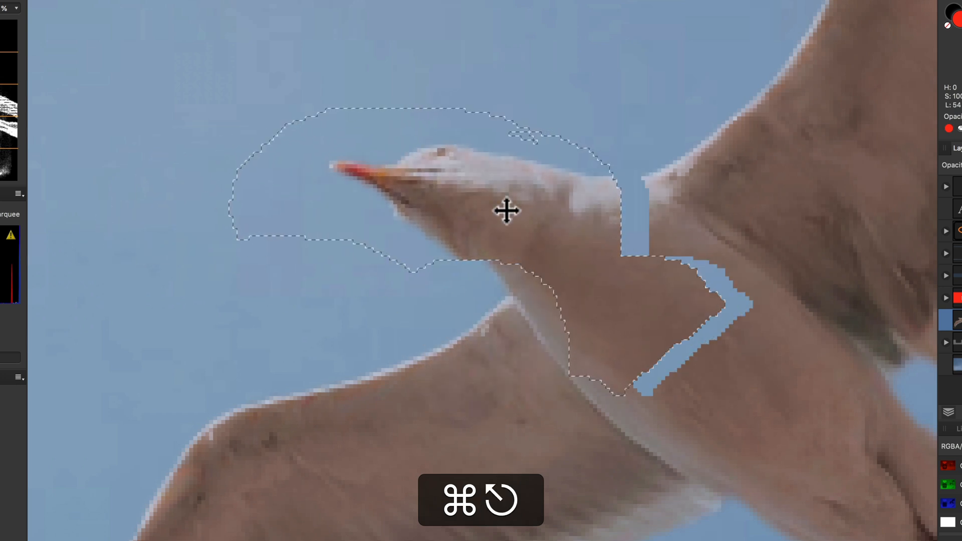
pyautogui.press('cmd+z')
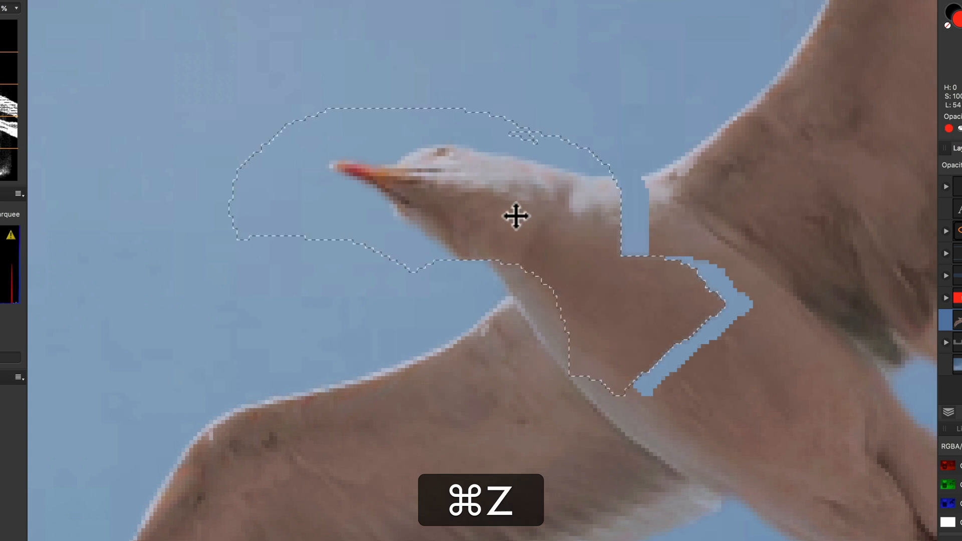
pyautogui.press('cmd+z')
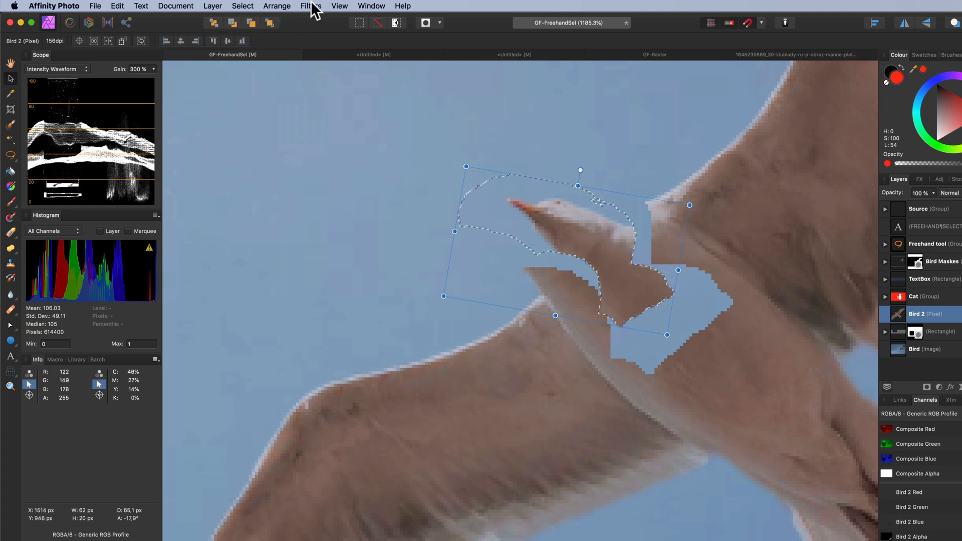
# Step: Undo the move and rotation so the seagull's head returns to its original place
pyautogui.click(339, 5)
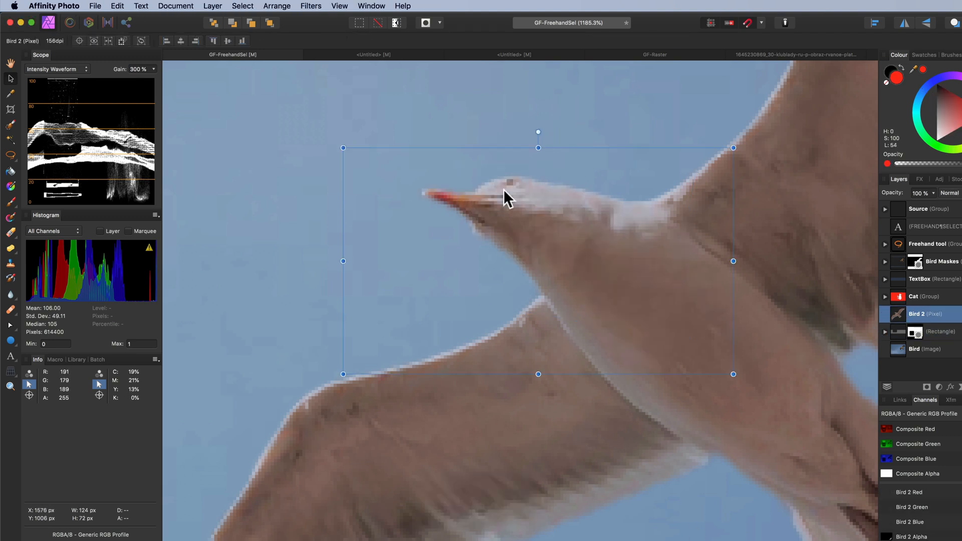
pyautogui.press('alt+shift+m')
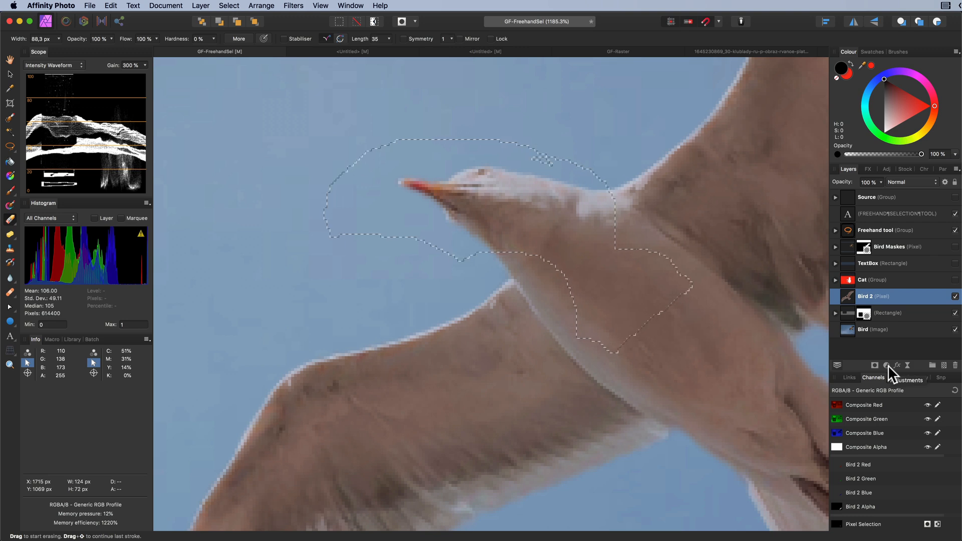
# Step: Add a Levels adjustment to the selected head and raise its Black Level
pyautogui.click(885, 365)
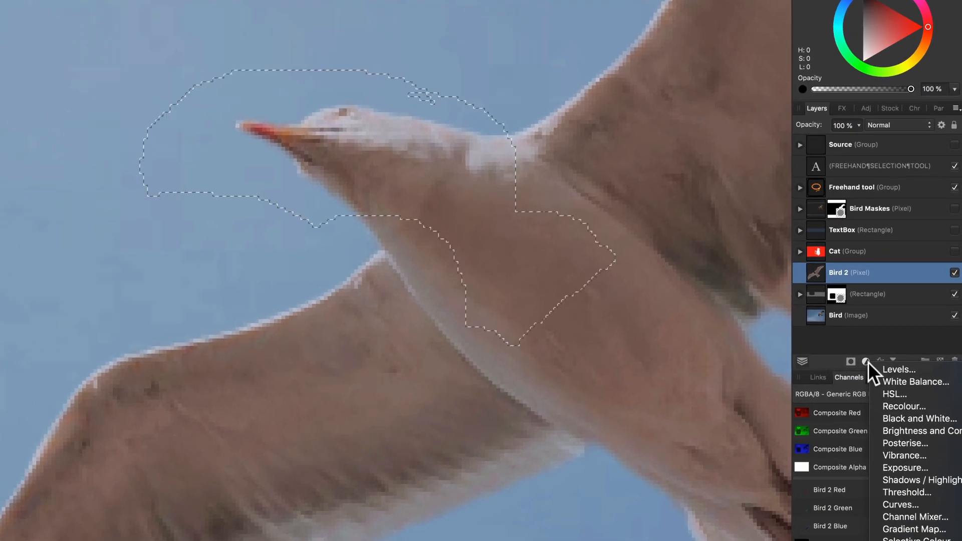
pyautogui.click(897, 369)
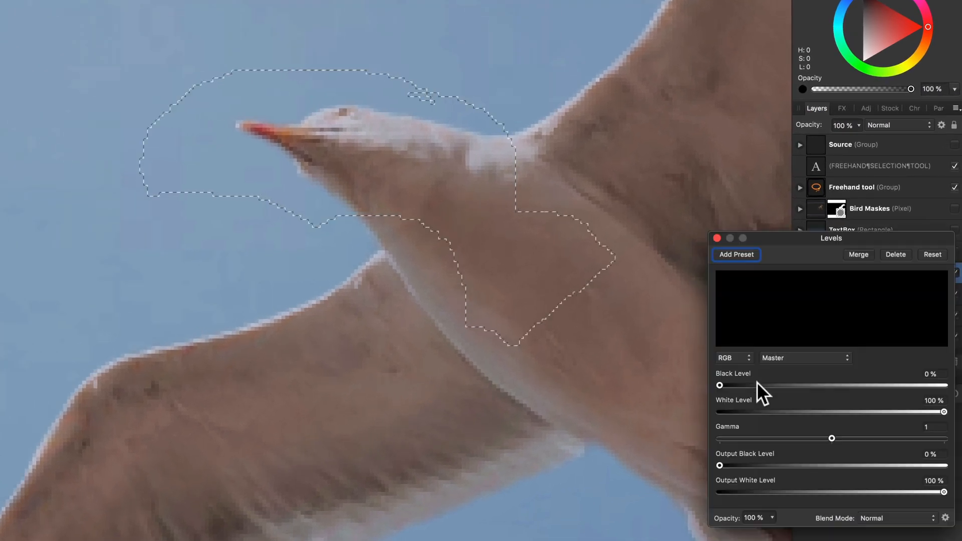
pyautogui.moveTo(719, 385); pyautogui.dragTo(828, 385)
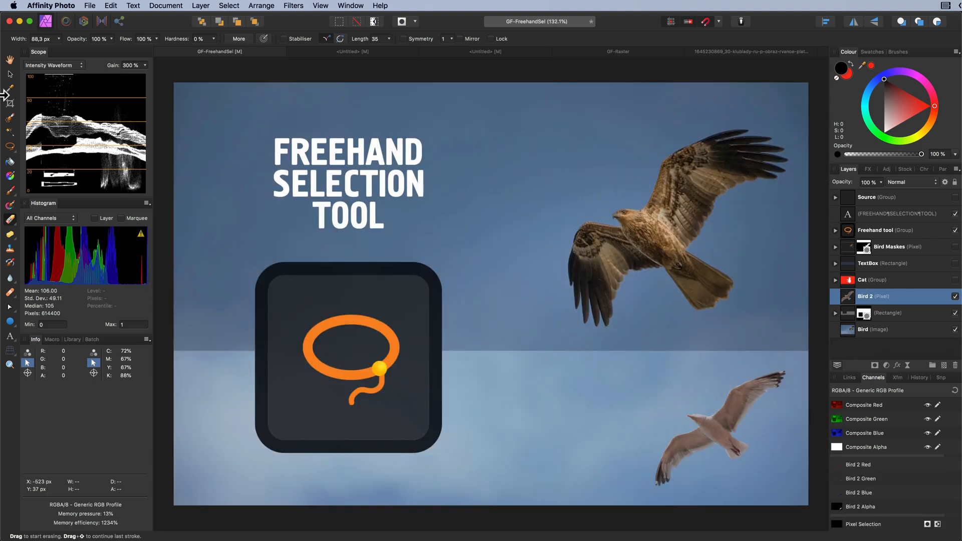
# Step: Select the seagull image on the Bird 2 layer with the Move Tool
pyautogui.click(720, 423)
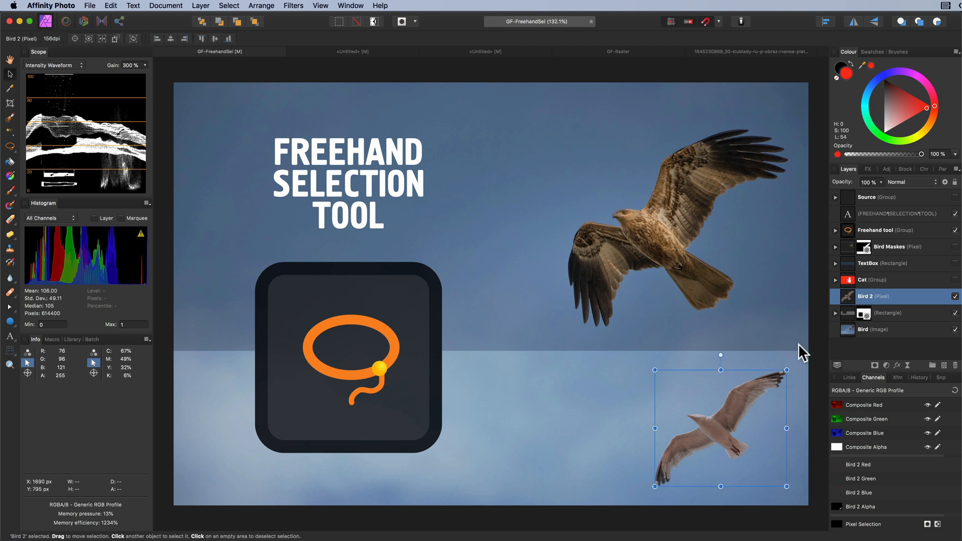